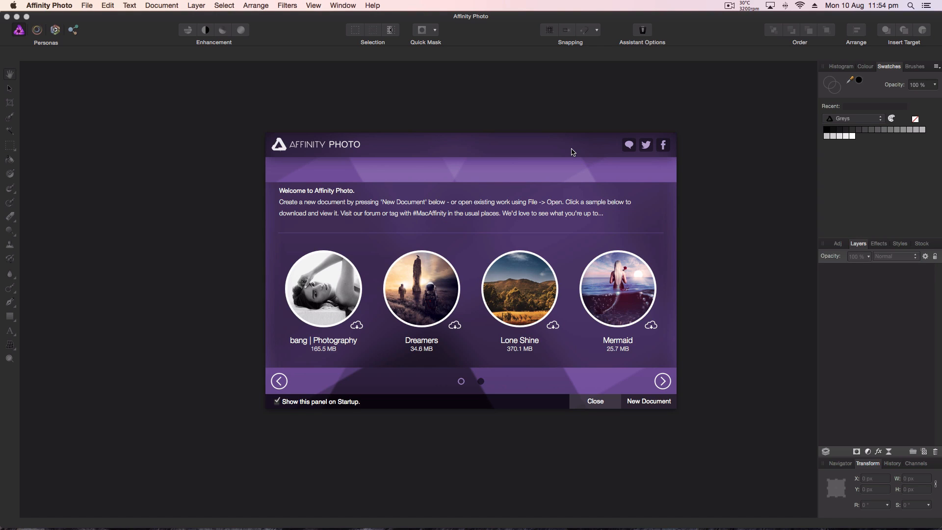
{"action": "mouse_move", "coordinate": [354, 115]}
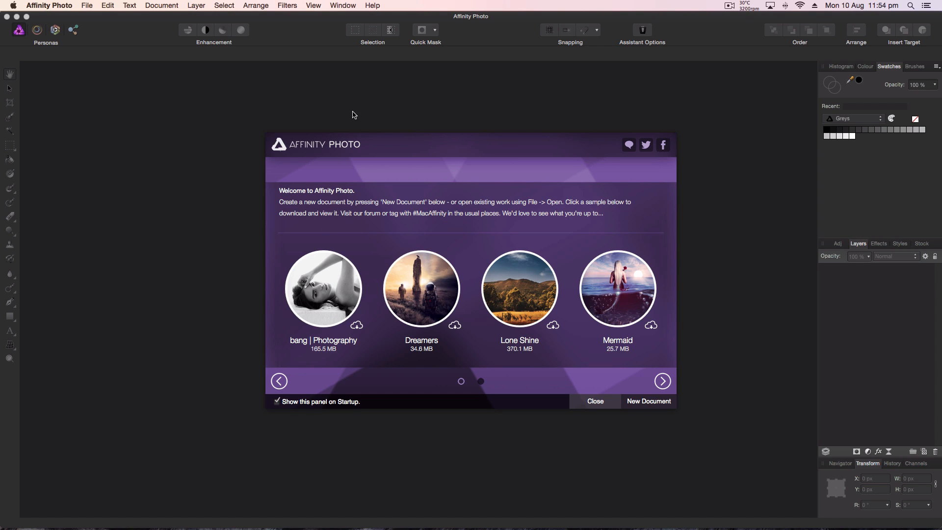
{"action": "mouse_move", "coordinate": [478, 312]}
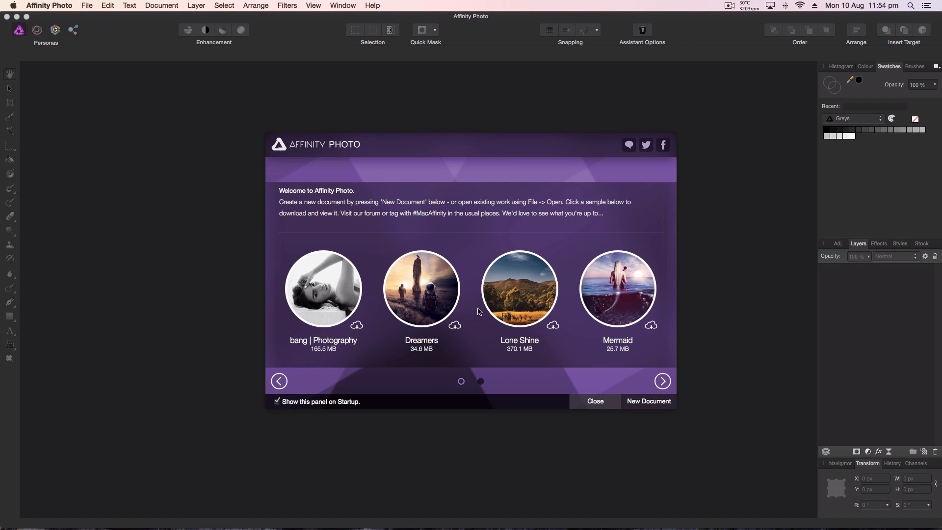
{"action": "mouse_move", "coordinate": [477, 311]}
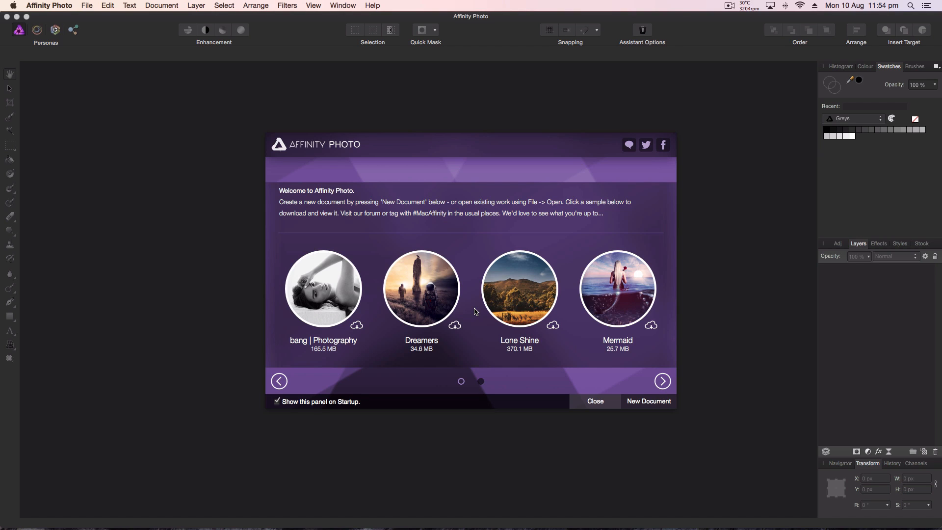
{"action": "mouse_move", "coordinate": [593, 413]}
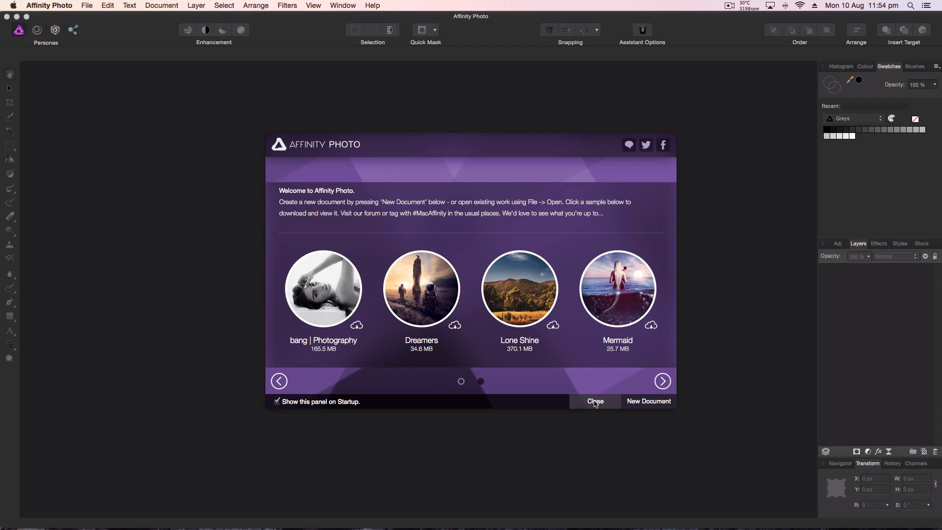
Dismiss the welcome panel and show the Performance settings in Affinity Photo Preferences
{"action": "left_click", "coordinate": [595, 400]}
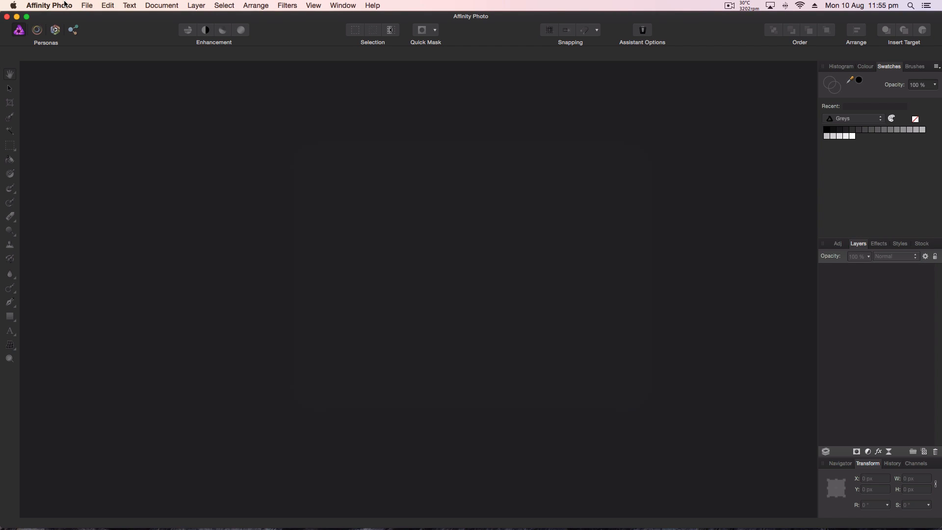
{"action": "left_click", "coordinate": [49, 6]}
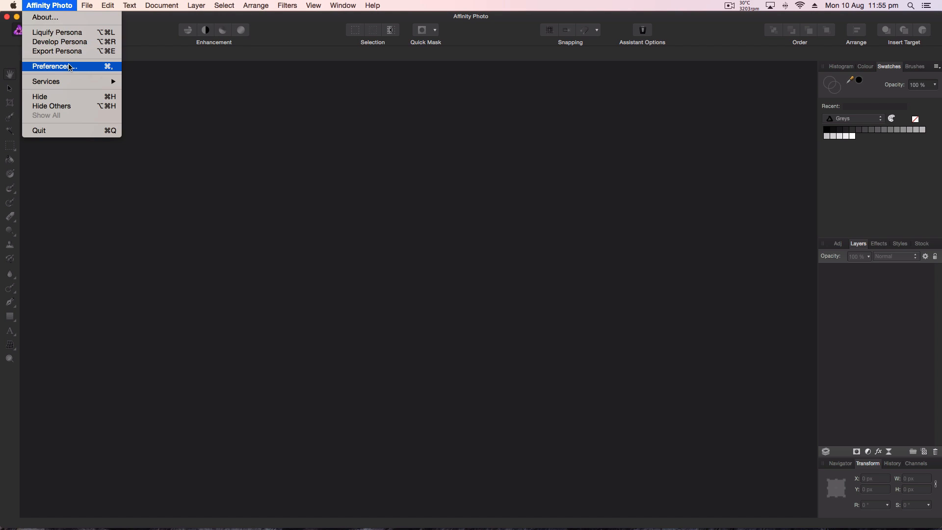
{"action": "left_click", "coordinate": [51, 66]}
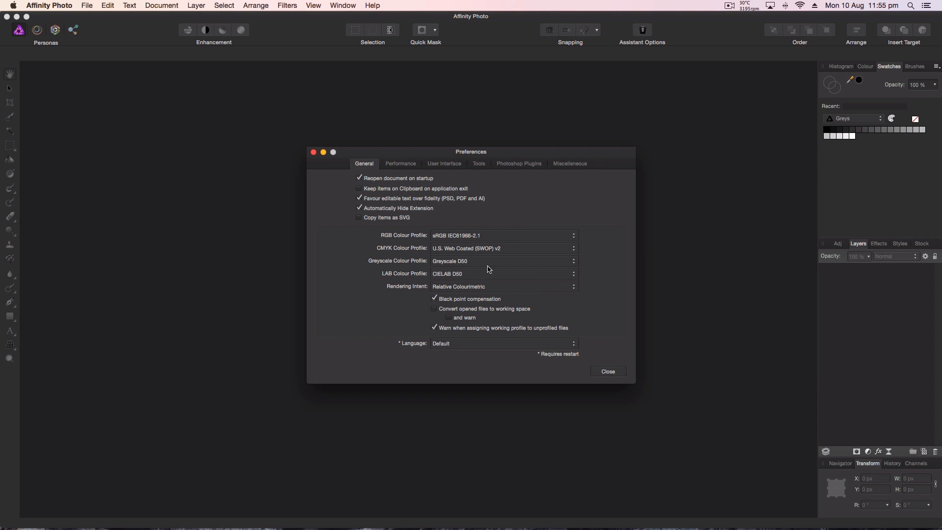
{"action": "left_click", "coordinate": [400, 164]}
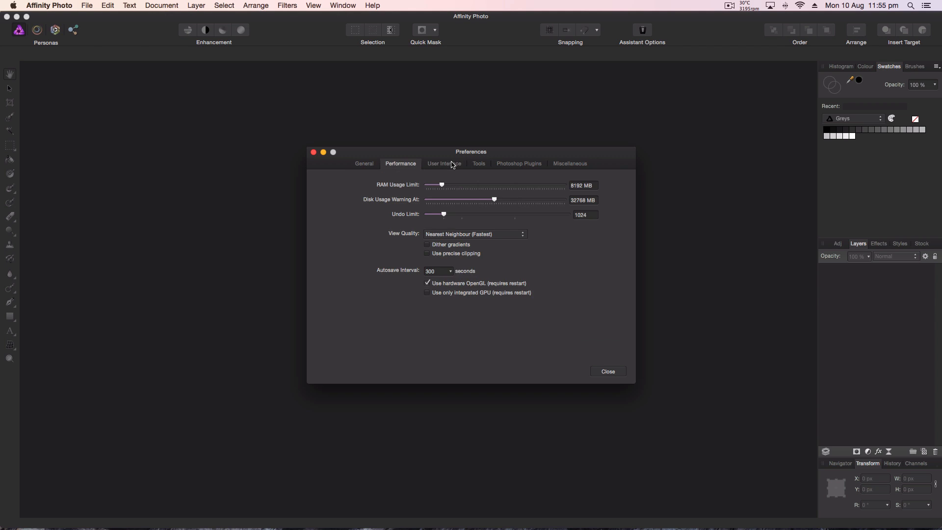
In Photoshop Plugins preferences, remove the AFX_Free_Sampler search folder so the list is empty
{"action": "left_click", "coordinate": [519, 163]}
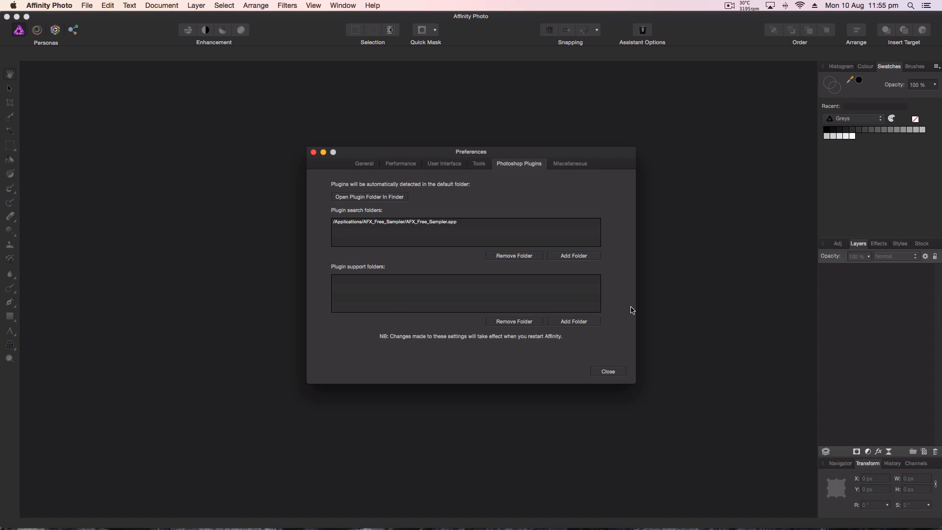
{"action": "mouse_move", "coordinate": [435, 232]}
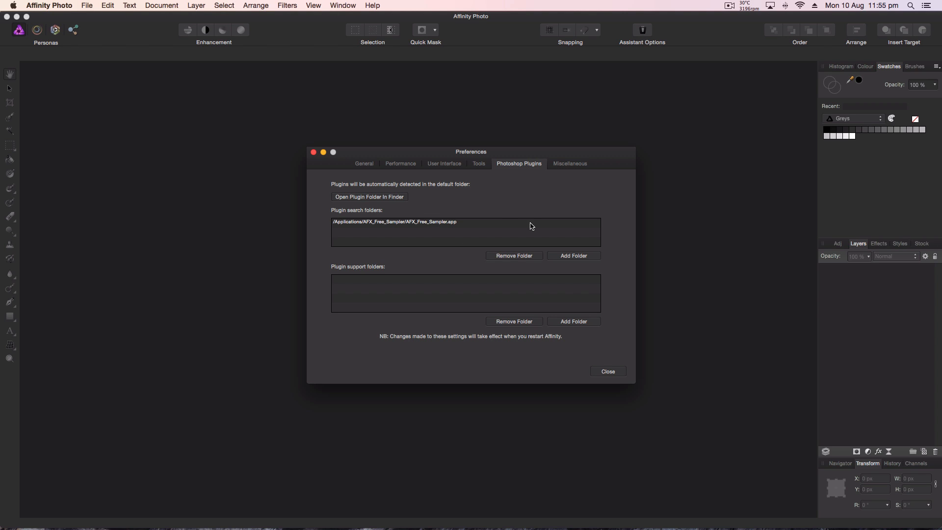
{"action": "mouse_move", "coordinate": [452, 242]}
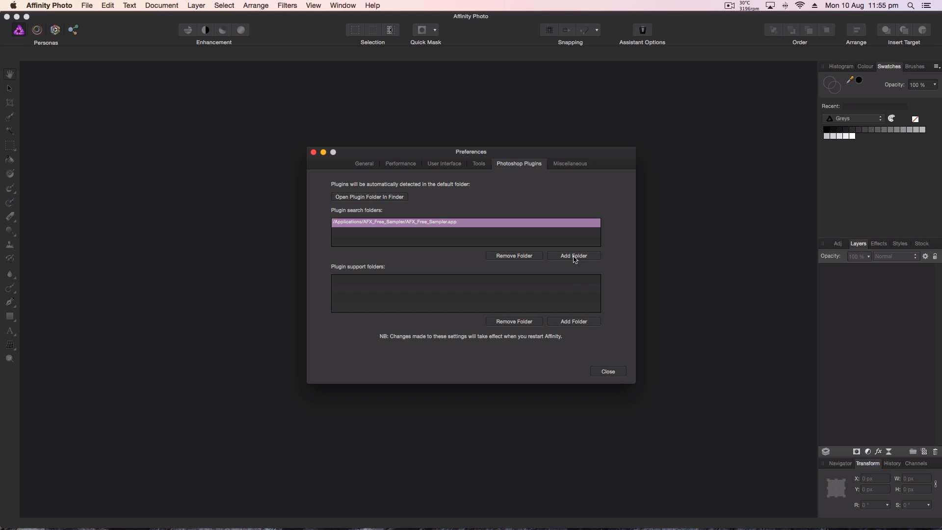
{"action": "left_click", "coordinate": [572, 255]}
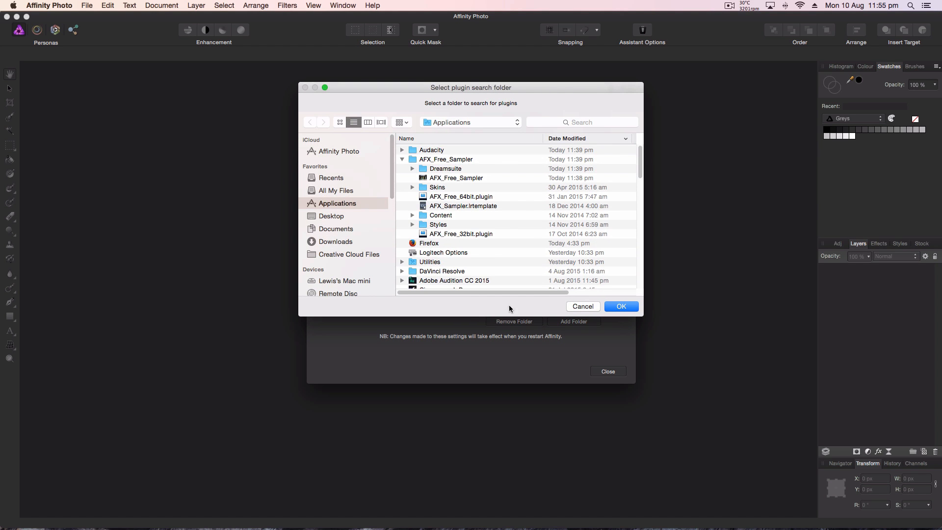
{"action": "left_click", "coordinate": [621, 306]}
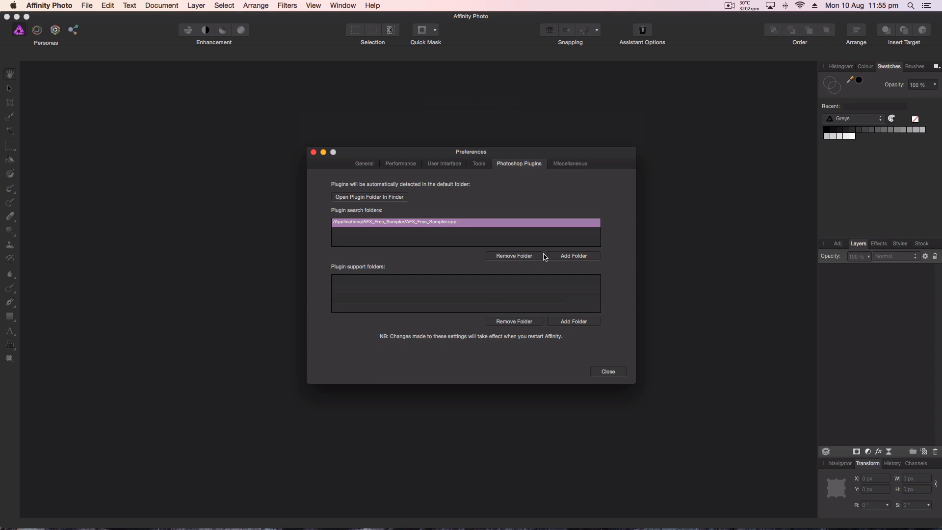
{"action": "mouse_move", "coordinate": [451, 236]}
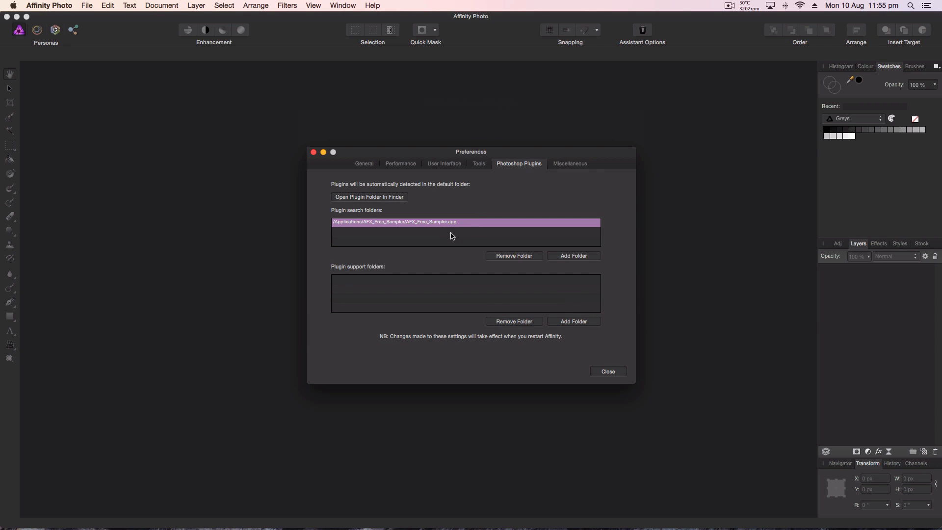
{"action": "mouse_move", "coordinate": [463, 234]}
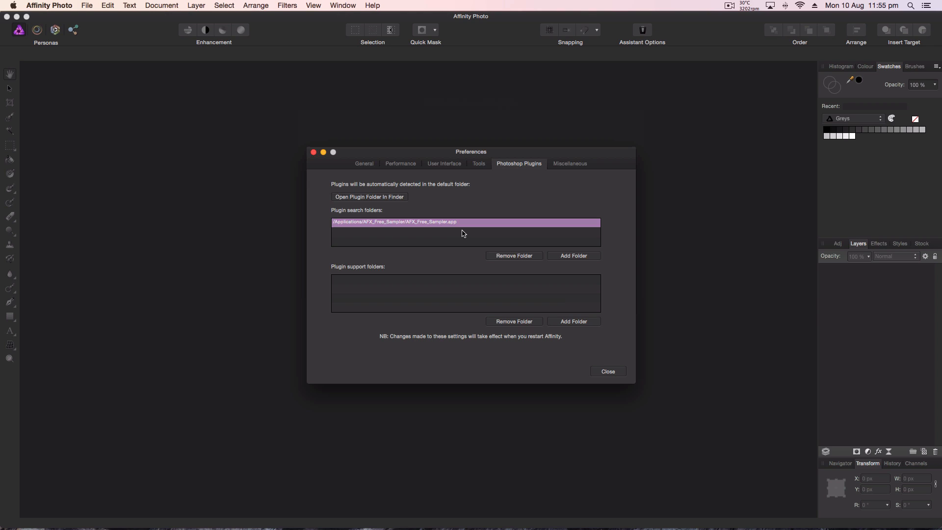
{"action": "left_click", "coordinate": [513, 255]}
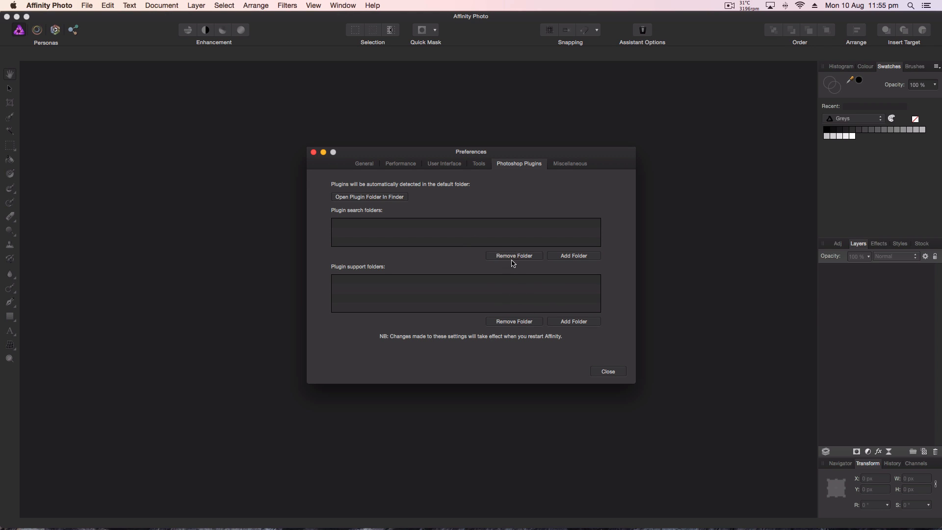
{"action": "mouse_move", "coordinate": [452, 229]}
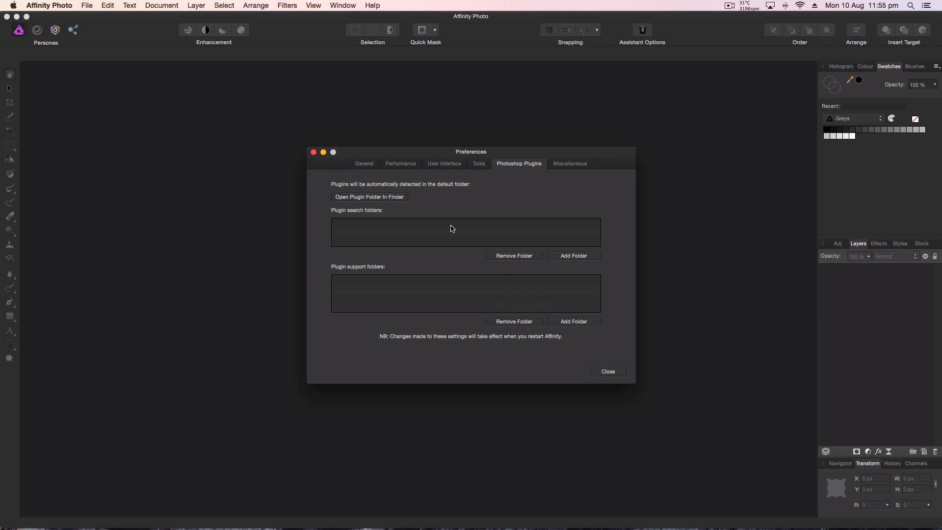
{"action": "mouse_move", "coordinate": [612, 366]}
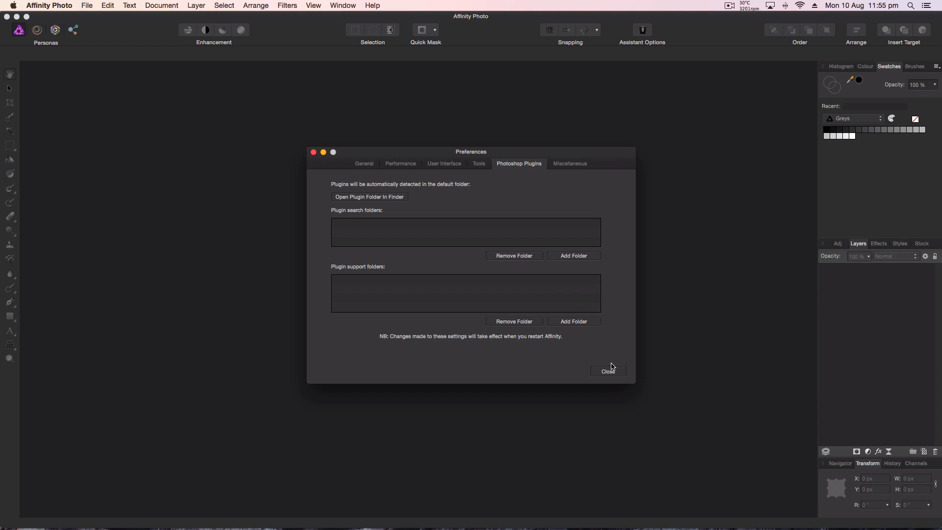
Restart Affinity Photo so the plugin folder change takes effect
{"action": "left_click", "coordinate": [608, 371]}
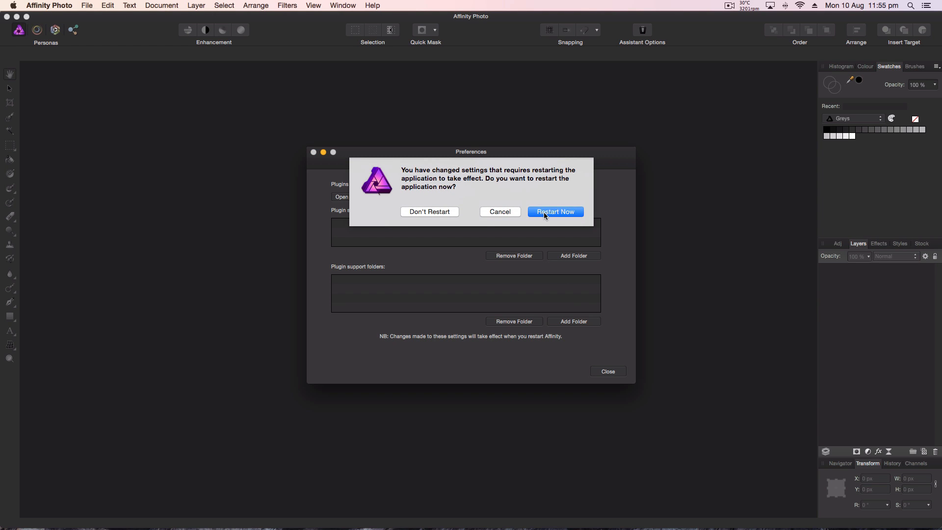
{"action": "mouse_move", "coordinate": [564, 205]}
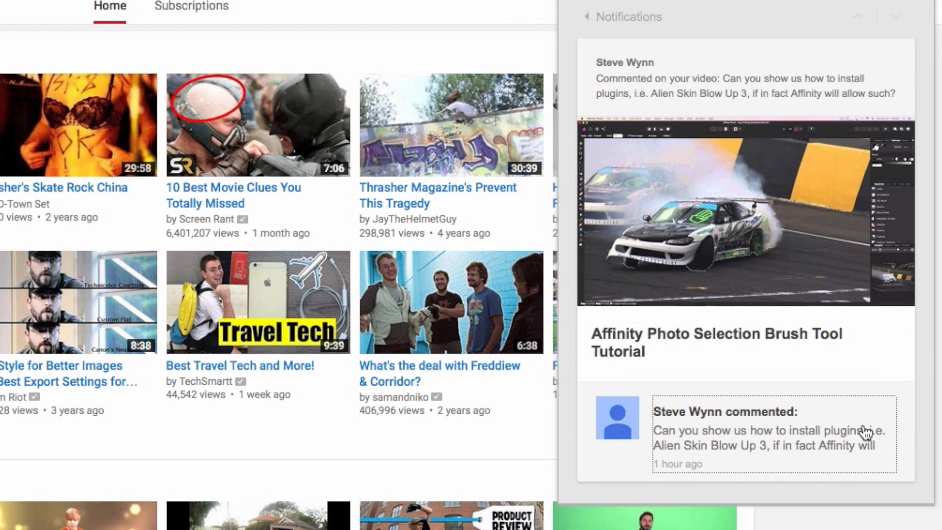
{"action": "mouse_move", "coordinate": [784, 476]}
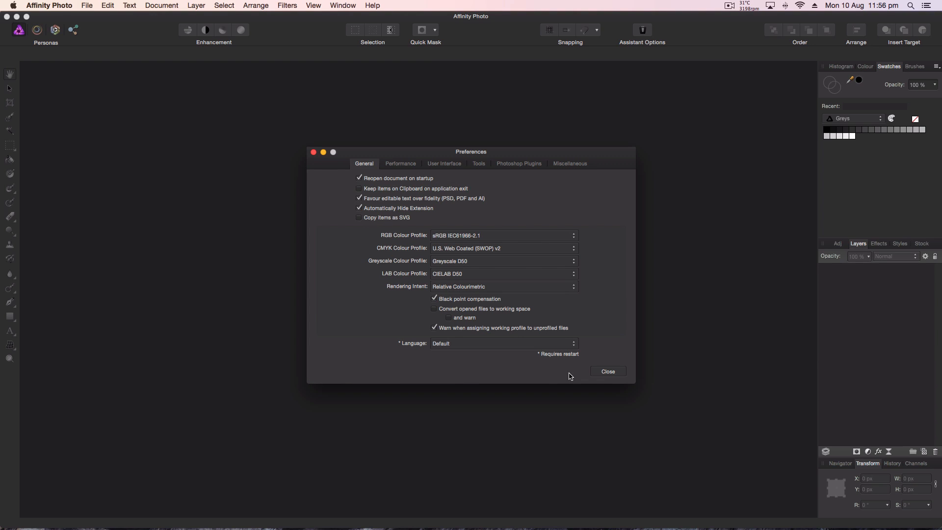
Confirm Photoshop Plugins folders stay empty after restart, then locate Plugins under the Filters menu
{"action": "left_click", "coordinate": [518, 163]}
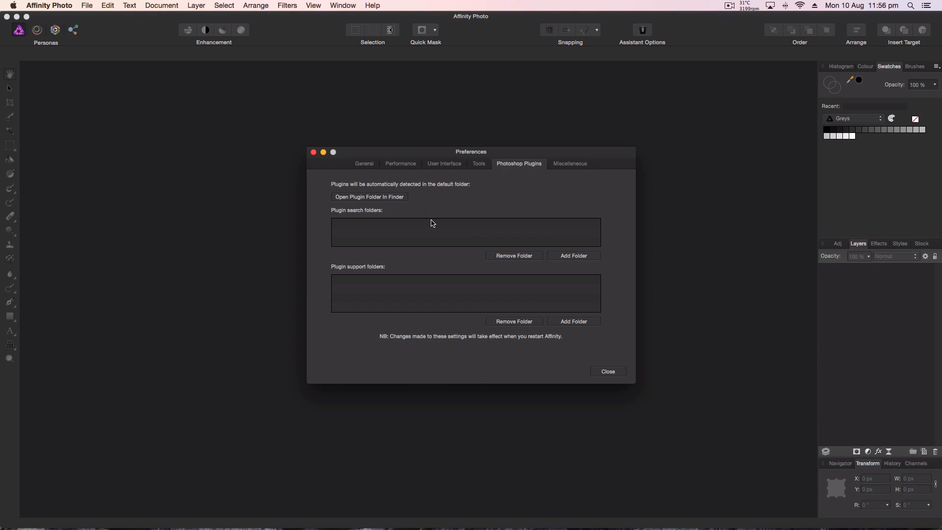
{"action": "left_click", "coordinate": [607, 371]}
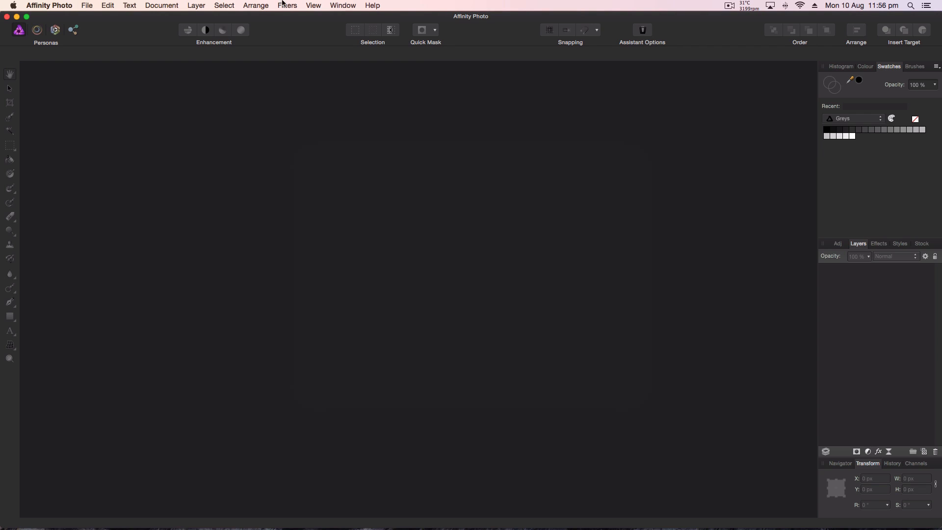
{"action": "left_click", "coordinate": [288, 6]}
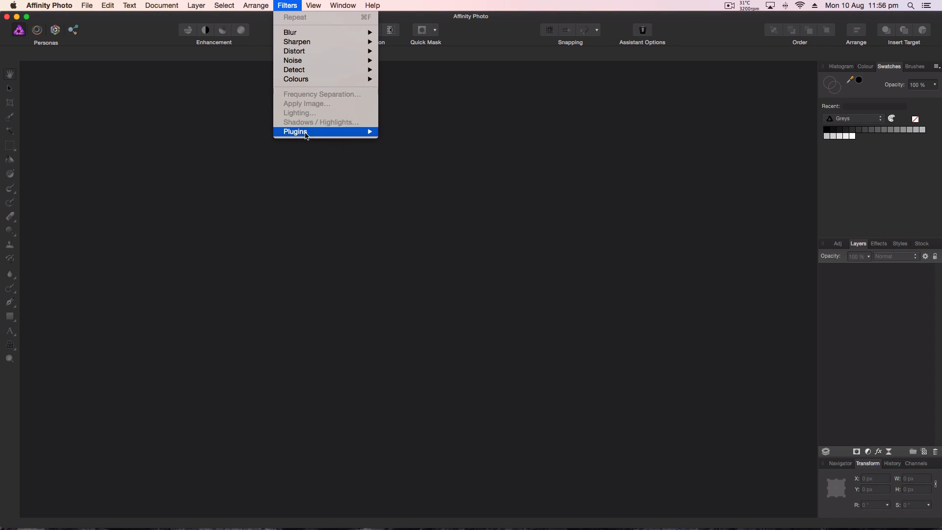
{"action": "mouse_move", "coordinate": [363, 135]}
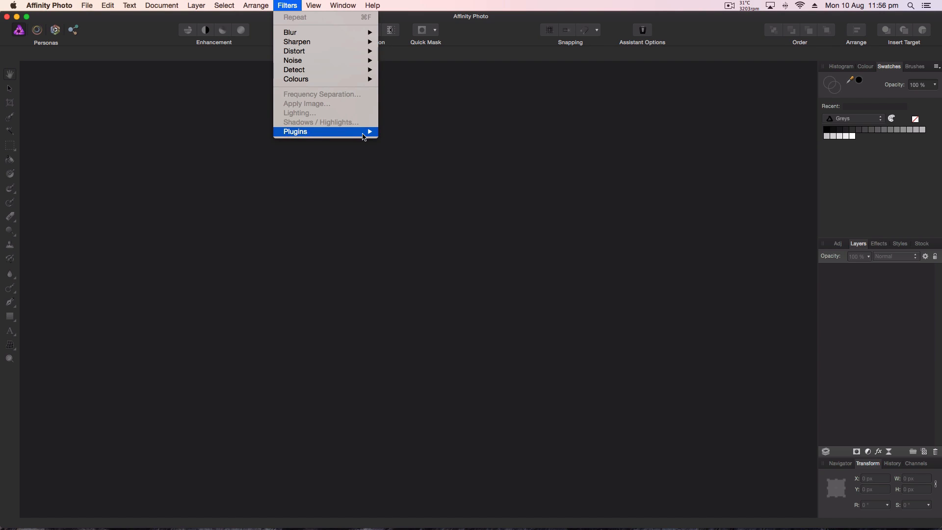
{"action": "mouse_move", "coordinate": [328, 132]}
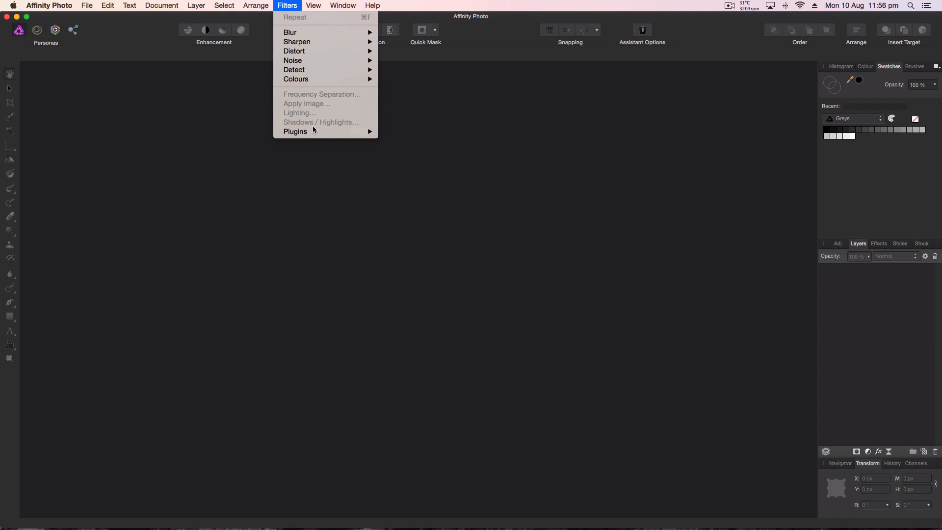
{"action": "mouse_move", "coordinate": [419, 280]}
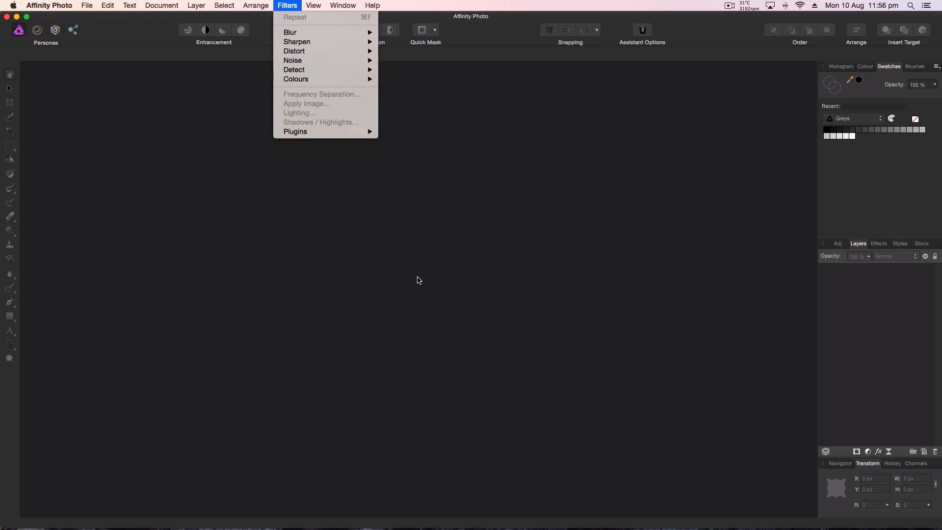
{"action": "mouse_move", "coordinate": [333, 145]}
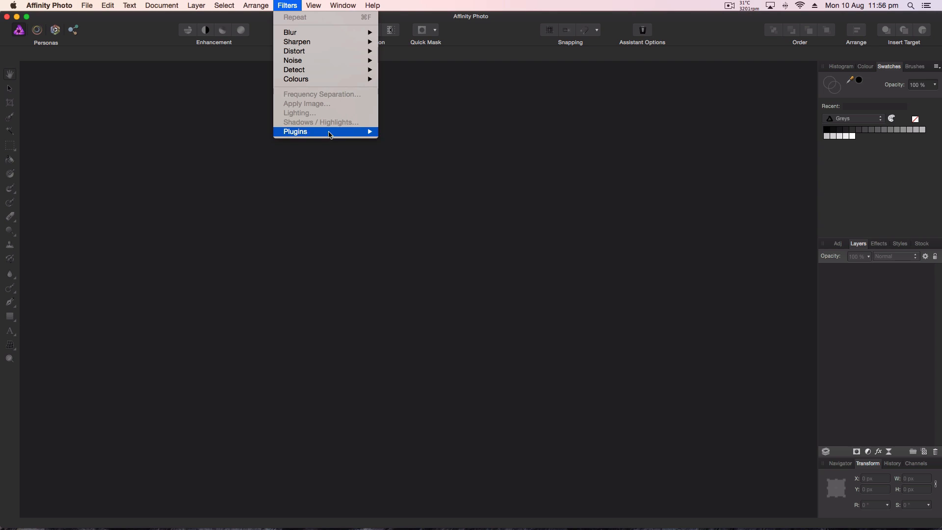
{"action": "mouse_move", "coordinate": [352, 143]}
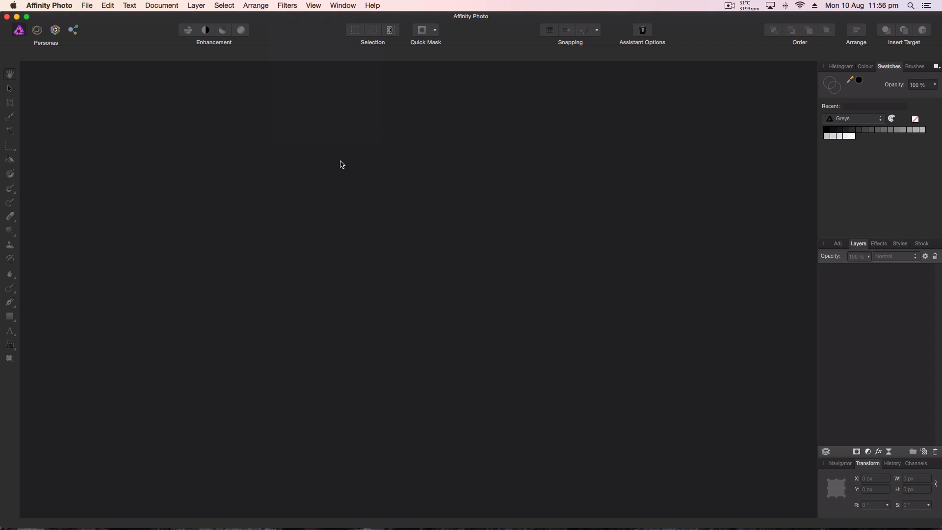
{"action": "mouse_move", "coordinate": [328, 163]}
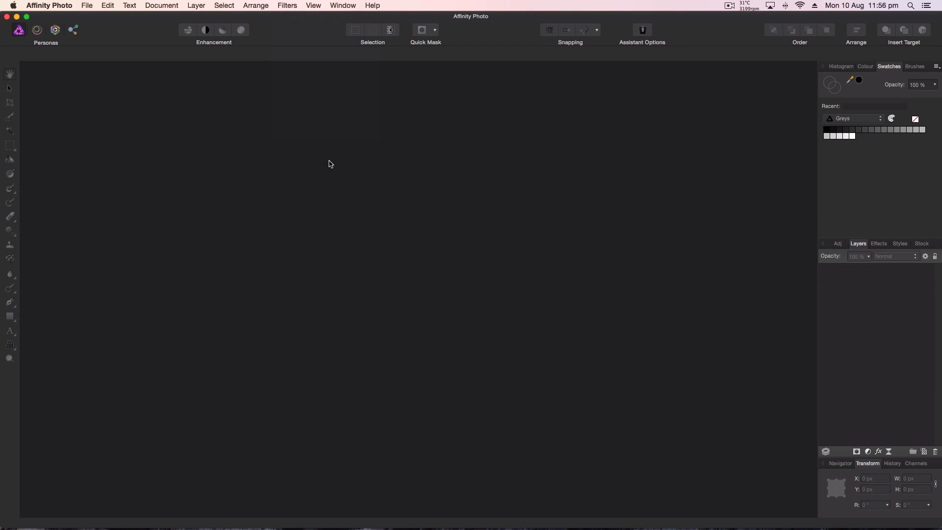
{"action": "mouse_move", "coordinate": [390, 177]}
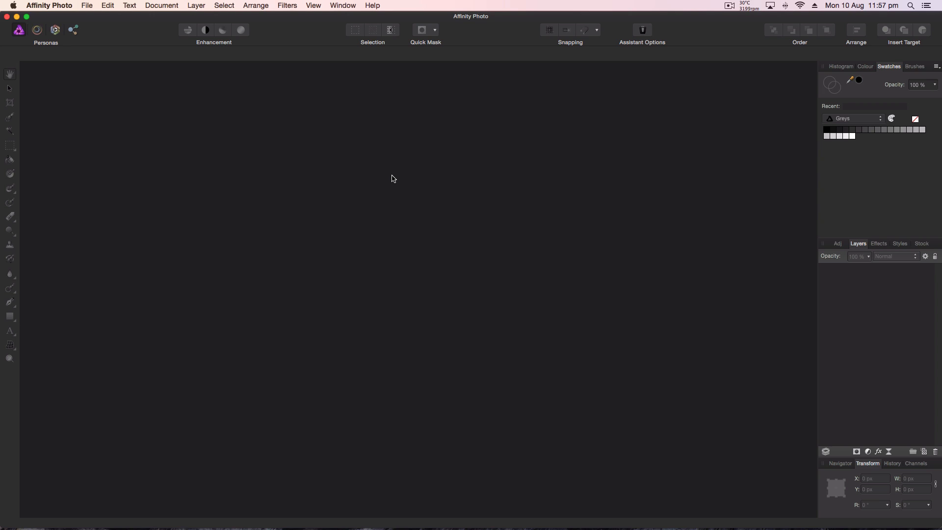
{"action": "mouse_move", "coordinate": [413, 468]}
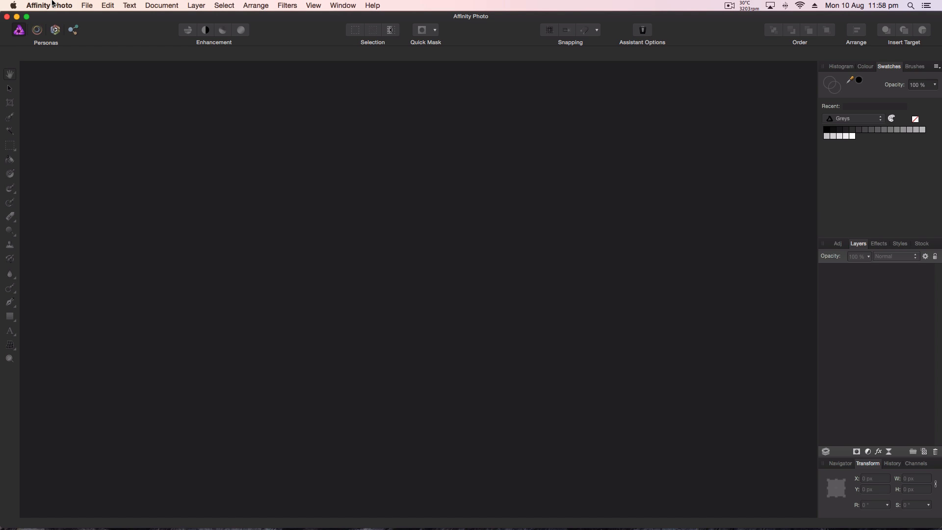
{"action": "mouse_move", "coordinate": [179, 250]}
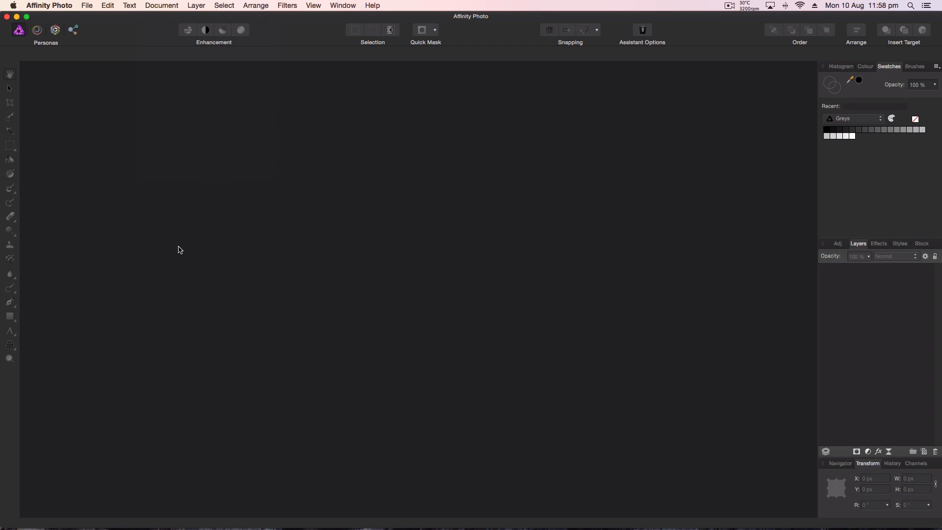
{"action": "mouse_move", "coordinate": [124, 162]}
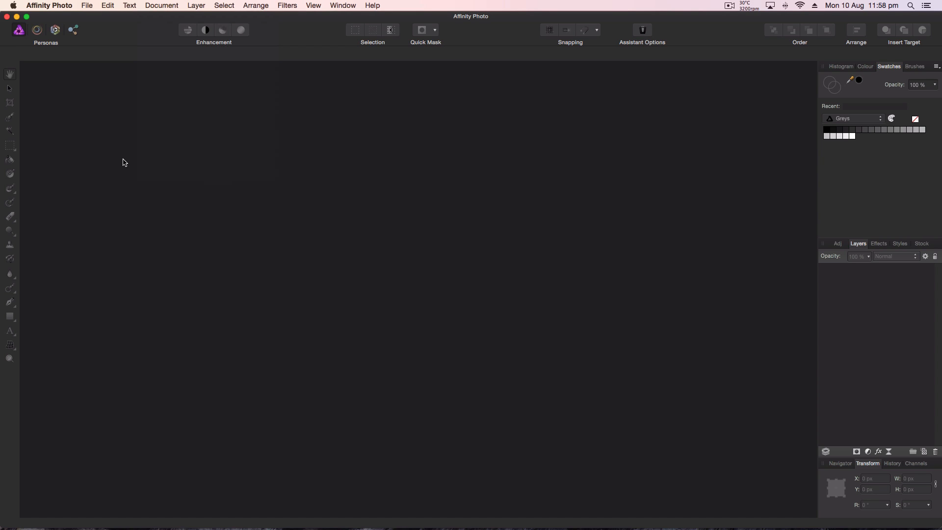
{"action": "mouse_move", "coordinate": [57, 6]}
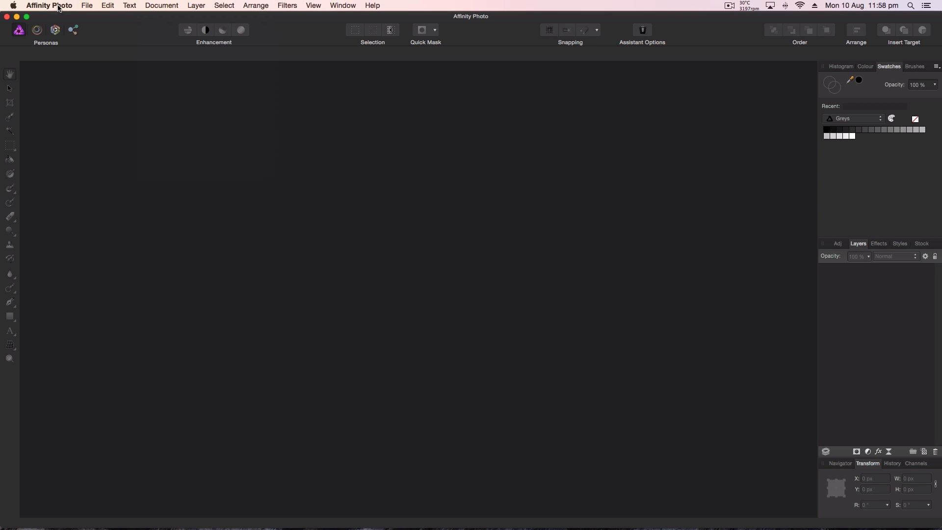